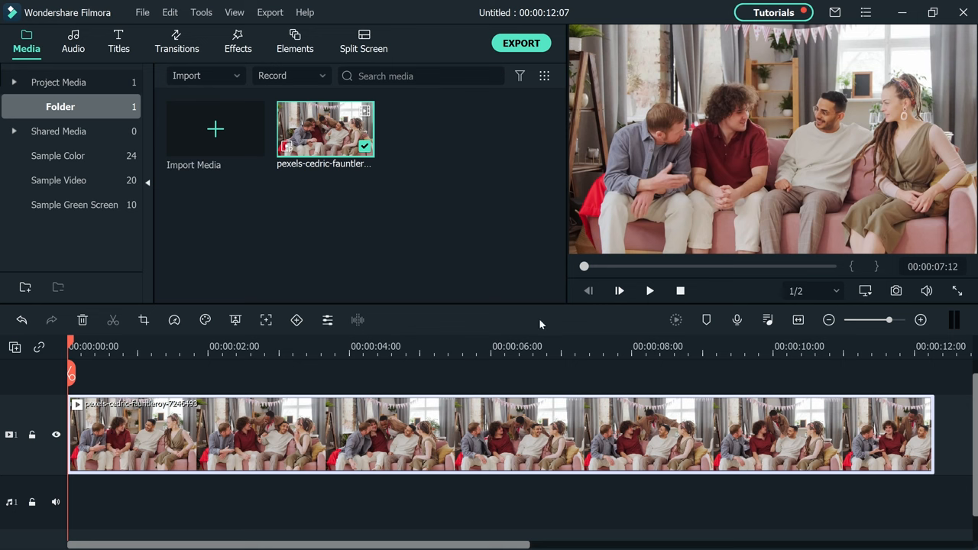
Split the clip just past 6:21 and copy its later part.
{"action": "left_click", "coordinate": [649, 290]}
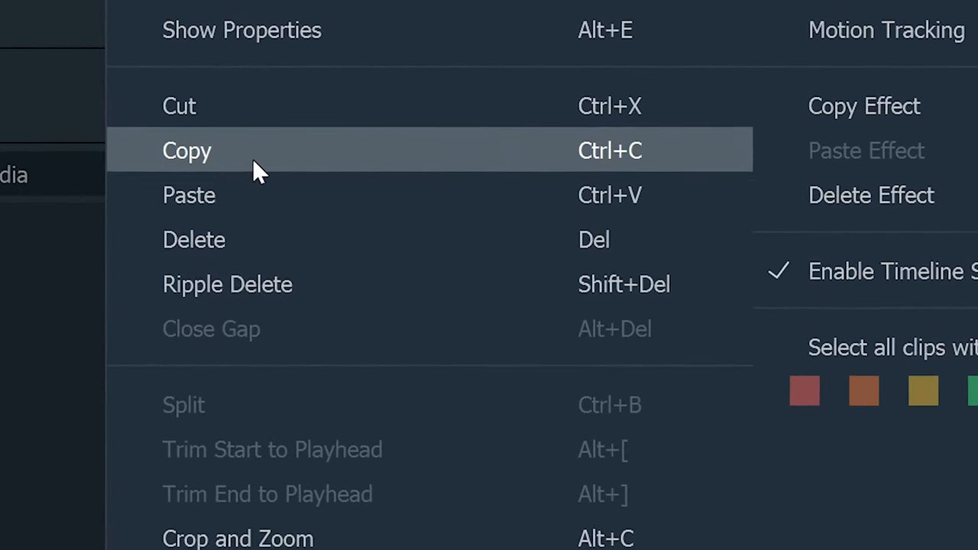
{"action": "left_click", "coordinate": [187, 151]}
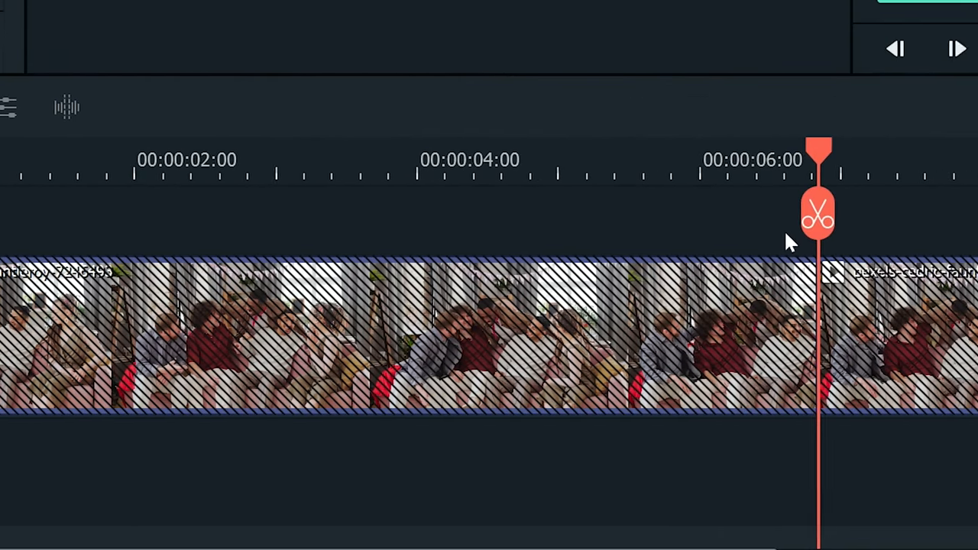
Paste the copied segment onto track 2 above the original at the cut point.
{"action": "right_click", "coordinate": [791, 243]}
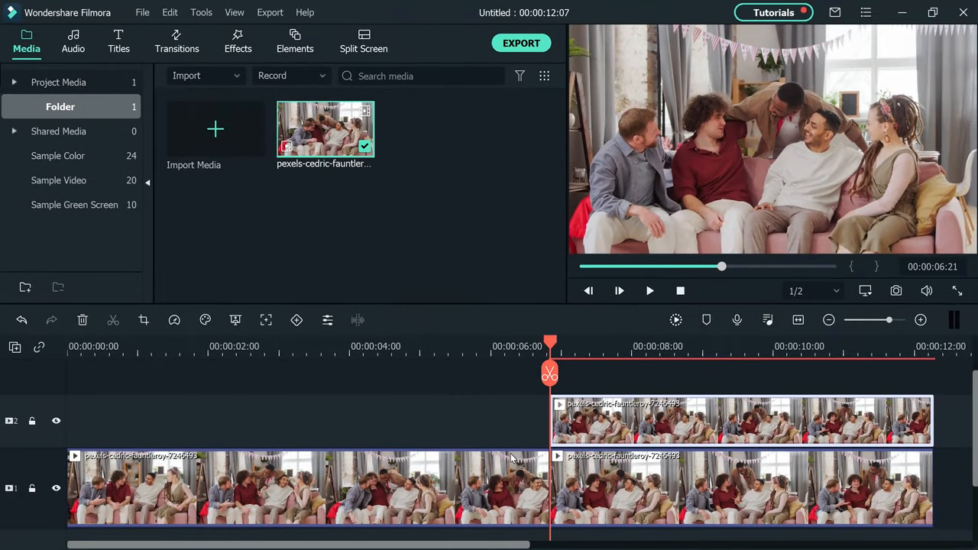
Search the Effects library for 'mask' to find Image Mask for the track 2 clip.
{"action": "left_click", "coordinate": [237, 42]}
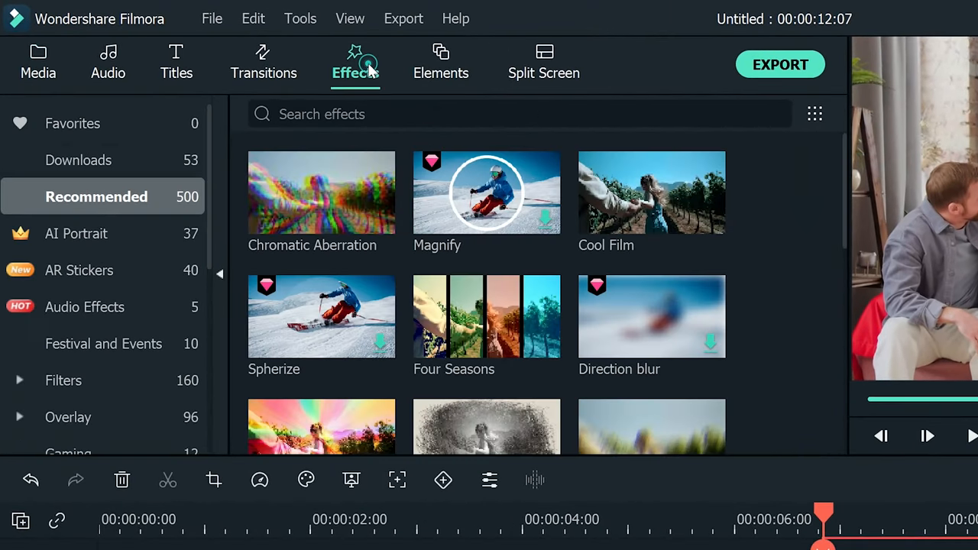
{"action": "left_click", "coordinate": [460, 114]}
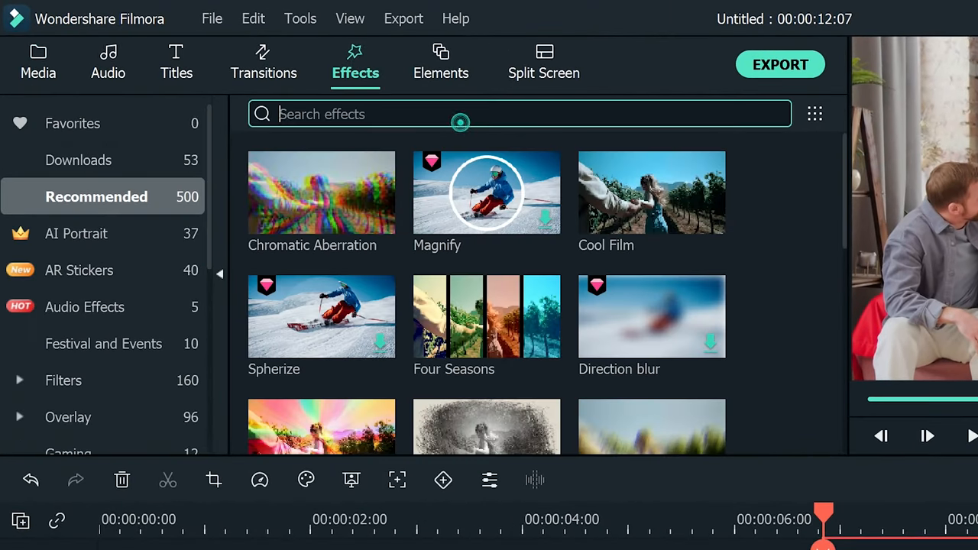
{"action": "type", "text": "mask"}
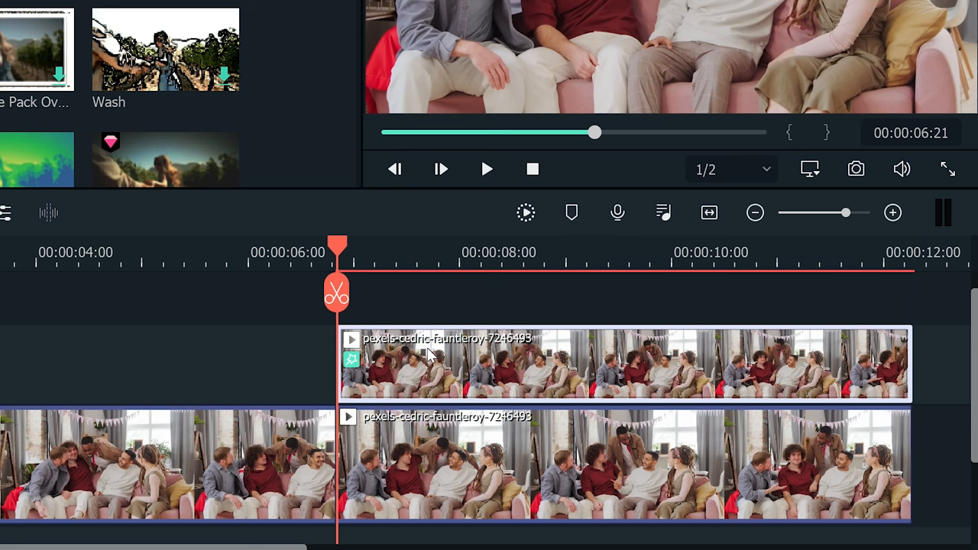
{"action": "mouse_move", "coordinate": [409, 451]}
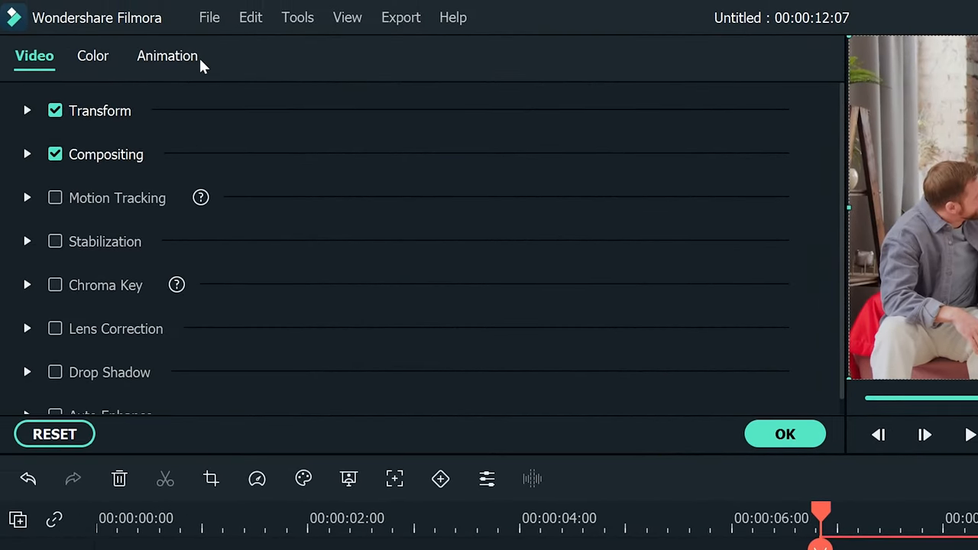
Add a Customize animation keyframe to the lower clip at the cut point.
{"action": "left_click", "coordinate": [167, 56]}
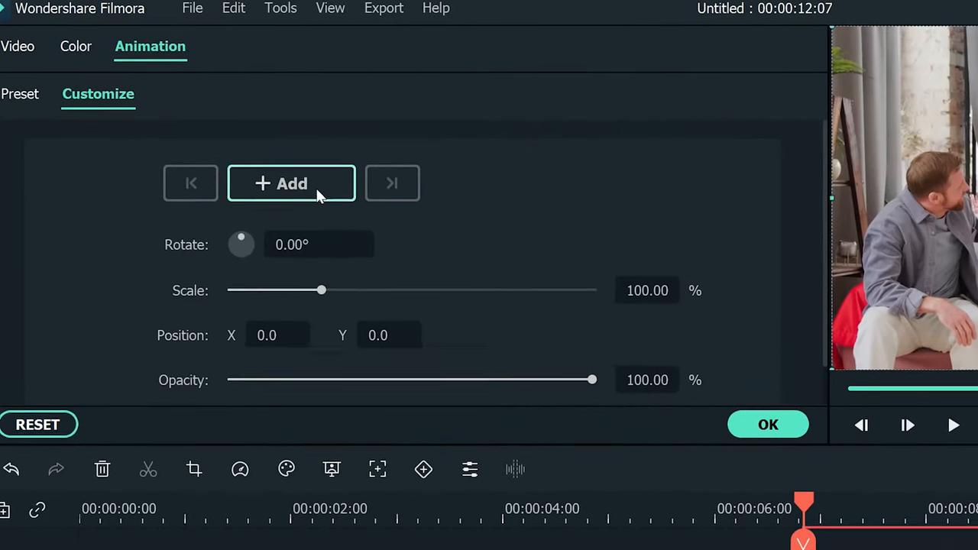
{"action": "left_click", "coordinate": [291, 183]}
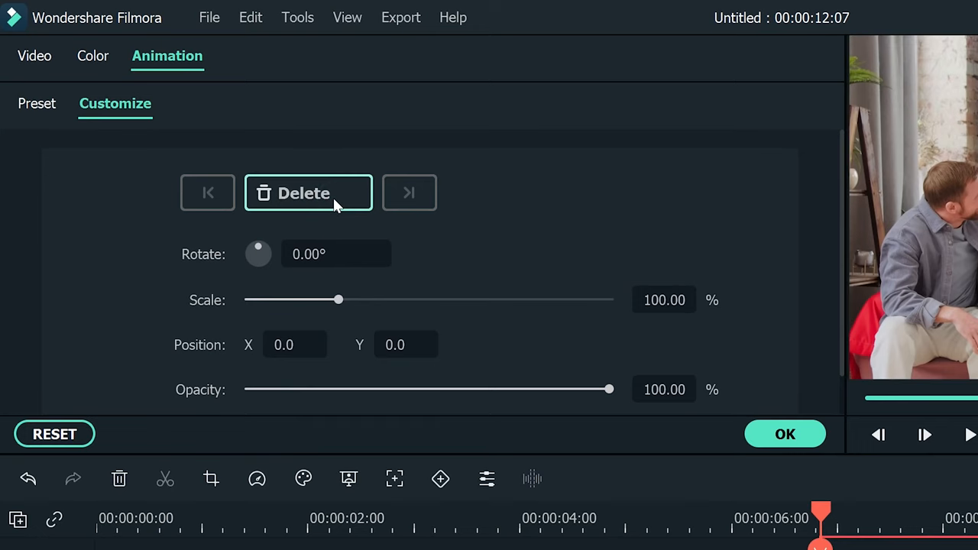
{"action": "left_click", "coordinate": [785, 434]}
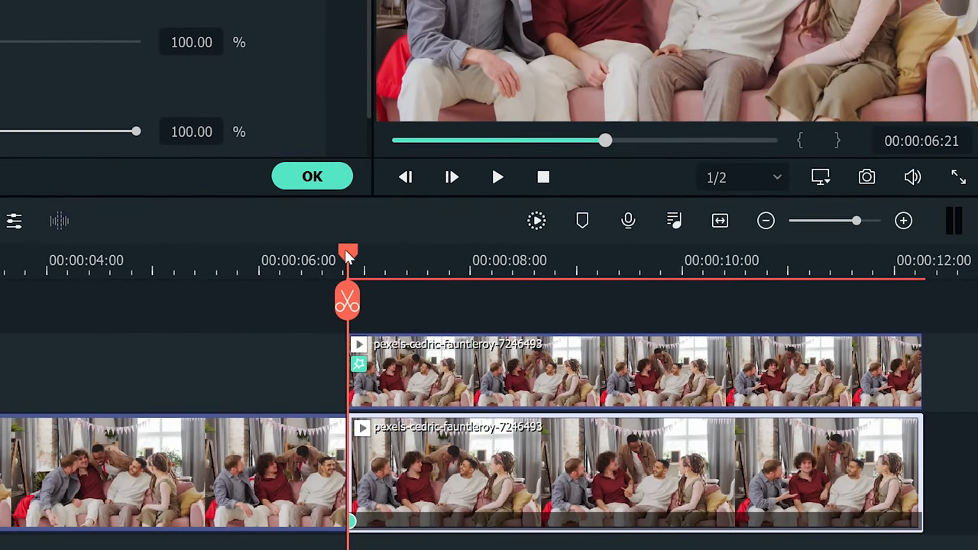
At about 7:11, keyframe the base clip's opacity to 57.64% and confirm.
{"action": "left_click_drag", "start_coordinate": [348, 253], "coordinate": [413, 252]}
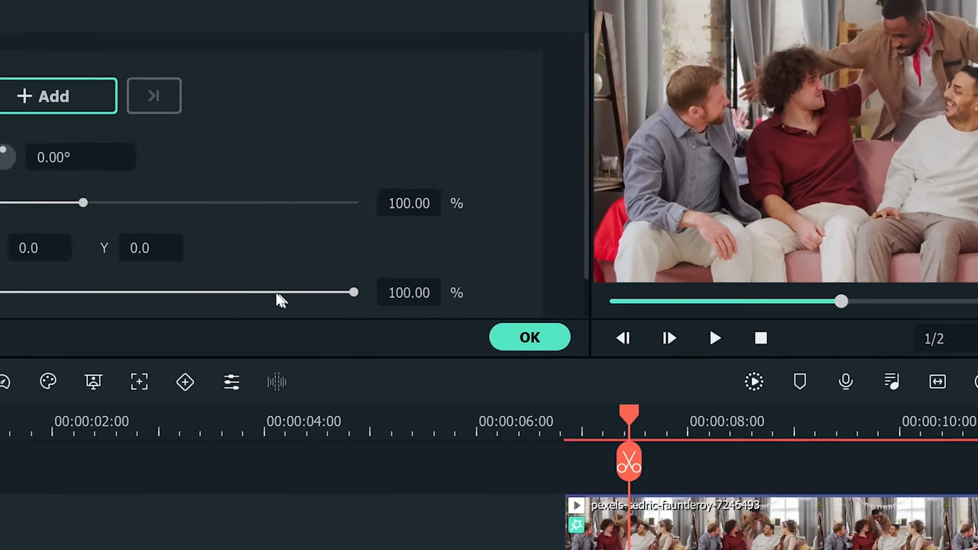
{"action": "left_click_drag", "start_coordinate": [353, 292], "coordinate": [286, 357]}
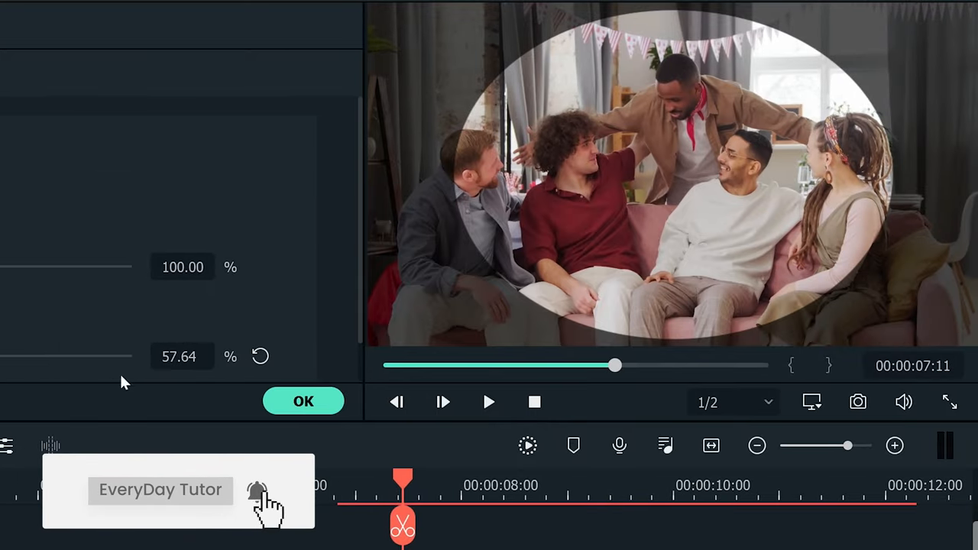
{"action": "left_click", "coordinate": [303, 401]}
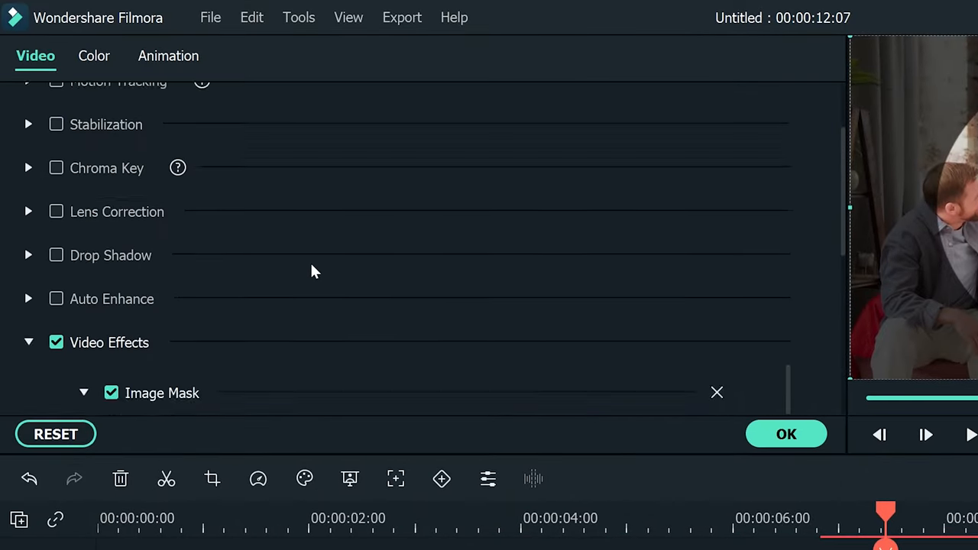
Scroll the track 2 clip's settings to Image Mask and choose the circle preset.
{"action": "scroll", "scroll_direction": "down", "scroll_amount": 3}
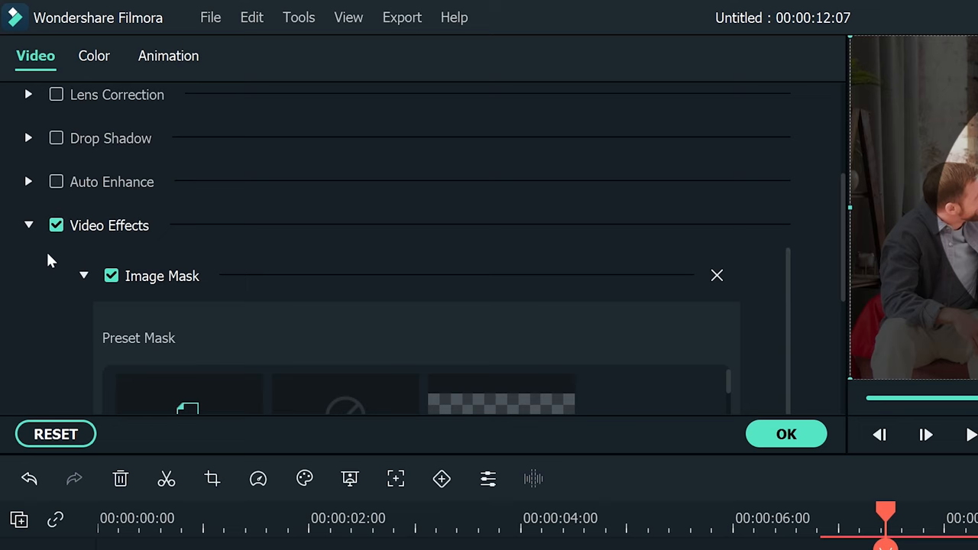
{"action": "scroll", "scroll_direction": "down", "scroll_amount": 3}
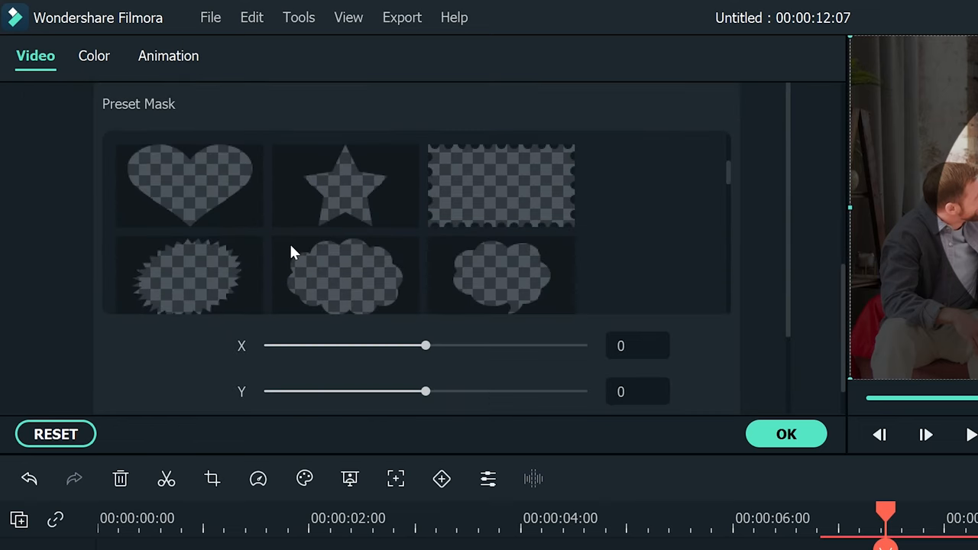
{"action": "scroll", "scroll_direction": "down", "scroll_amount": 3}
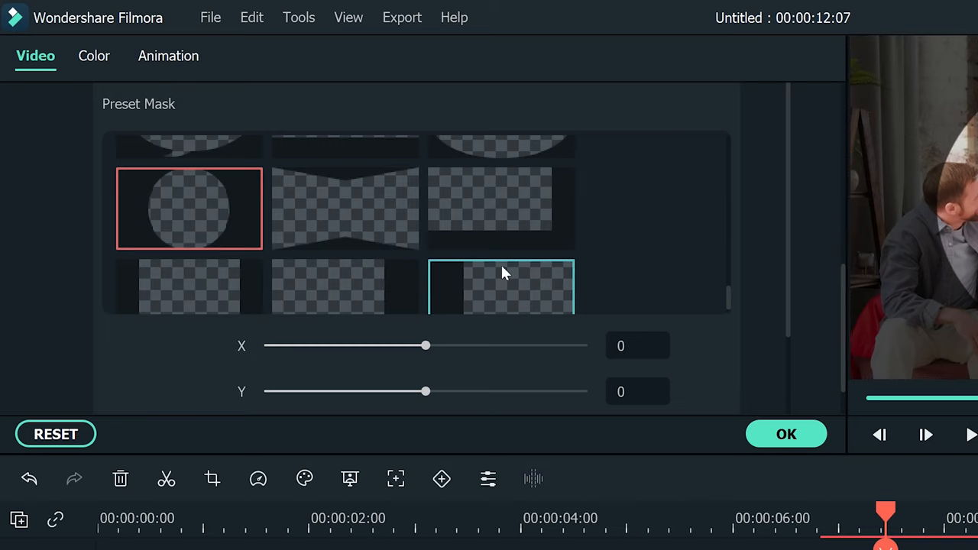
{"action": "scroll", "scroll_direction": "down", "scroll_amount": 3}
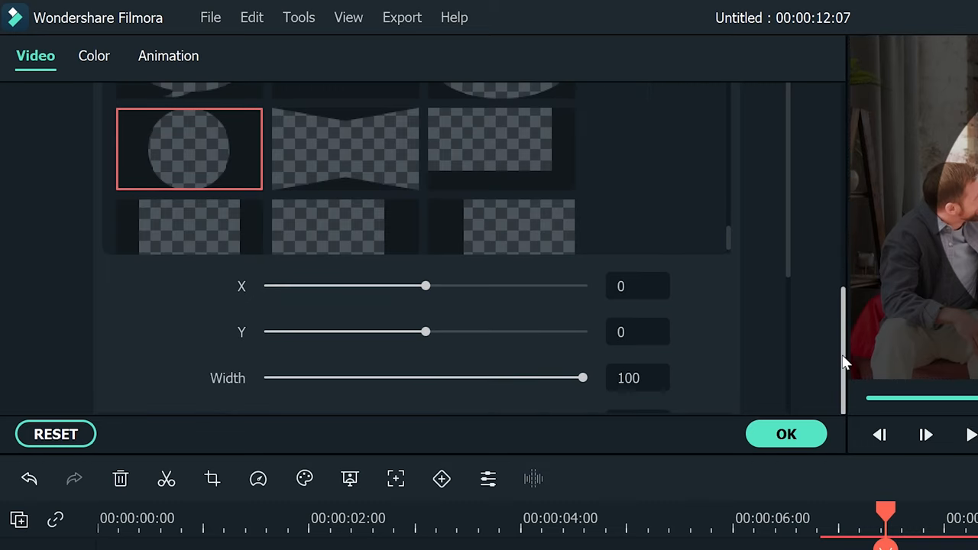
{"action": "scroll", "scroll_direction": "down", "scroll_amount": 3}
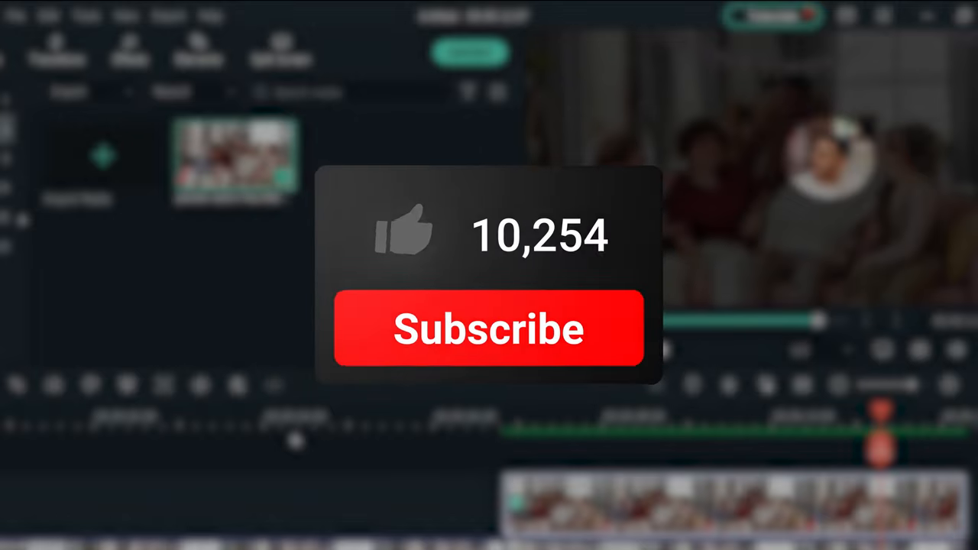
Confirm the small feathered circle mask centered on one face.
{"action": "left_click", "coordinate": [488, 329]}
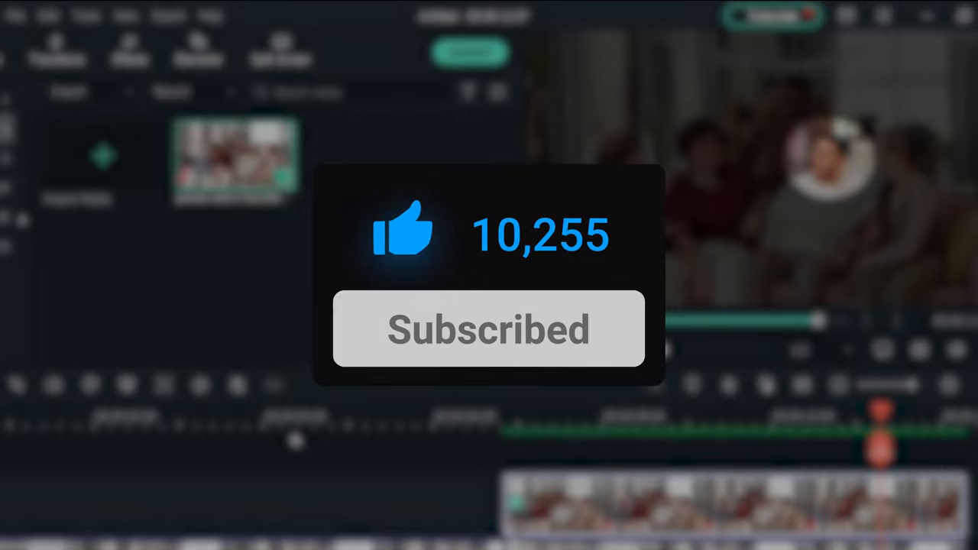